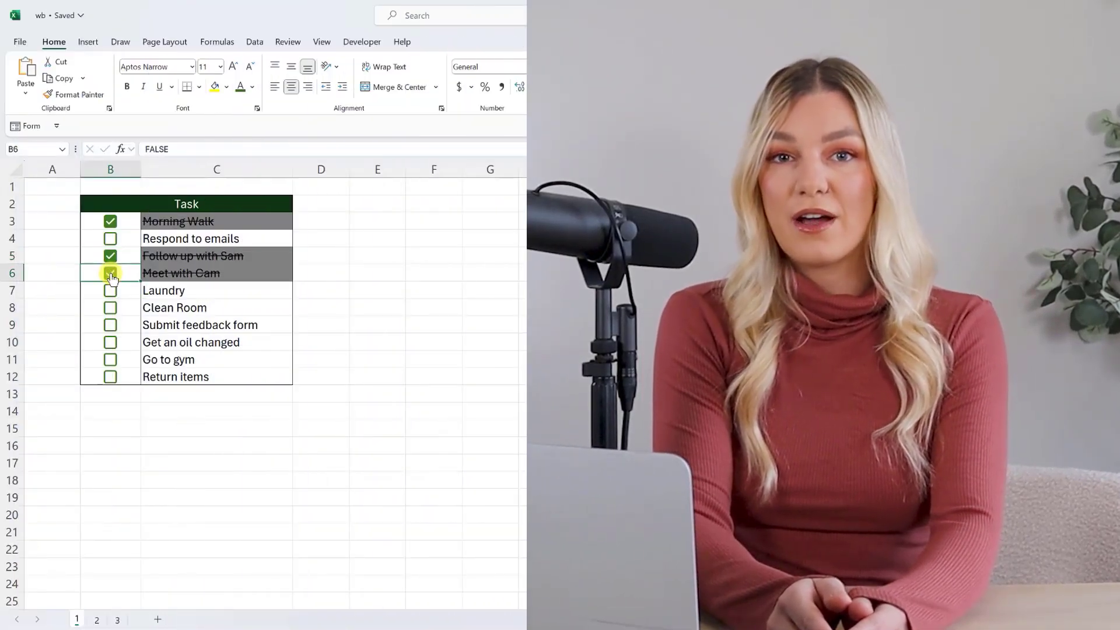
left_click(97, 620)
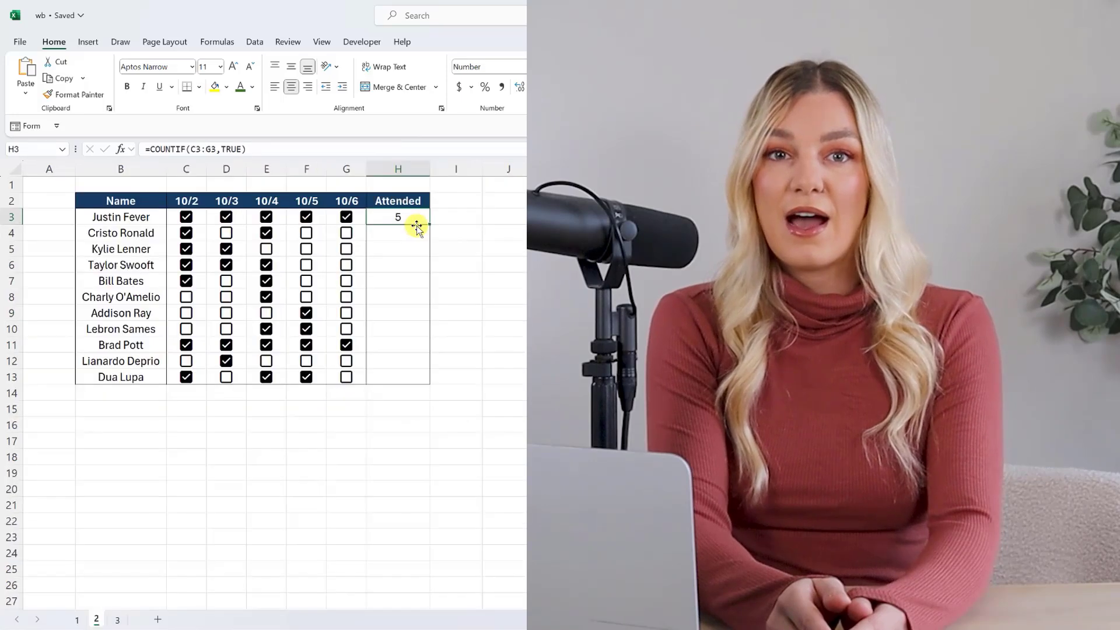
left_click_drag(398, 217, 398, 377)
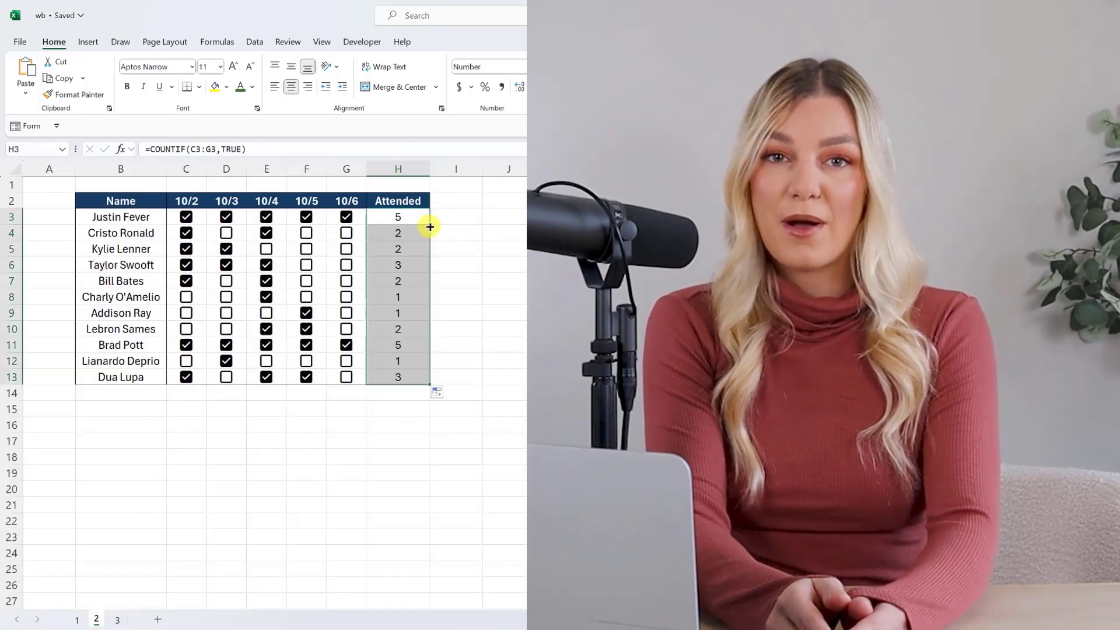
left_click(116, 619)
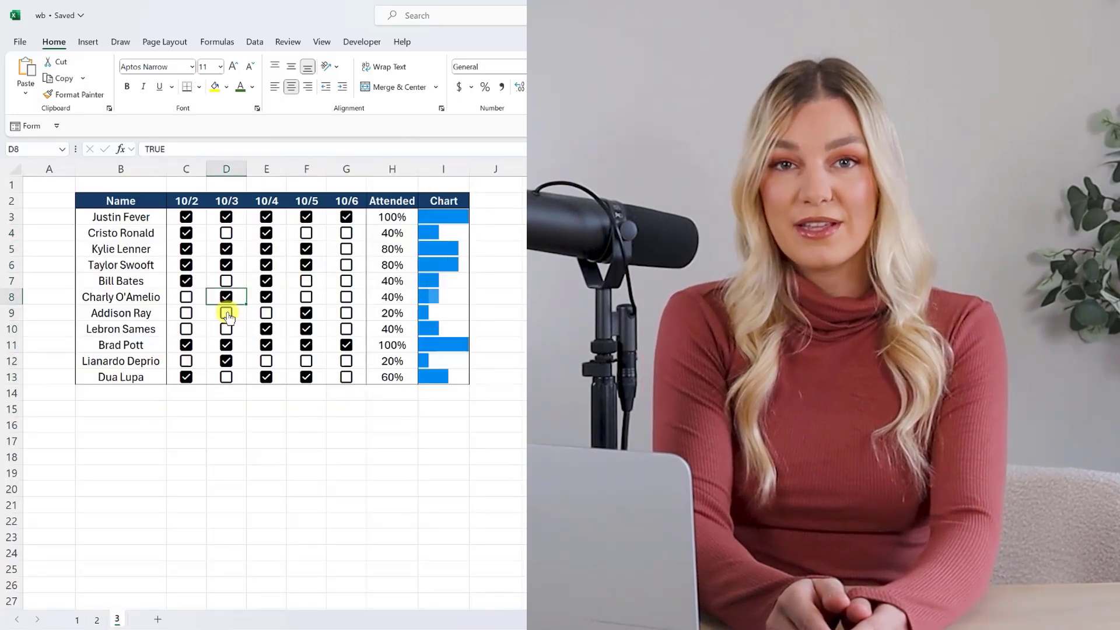
left_click(346, 313)
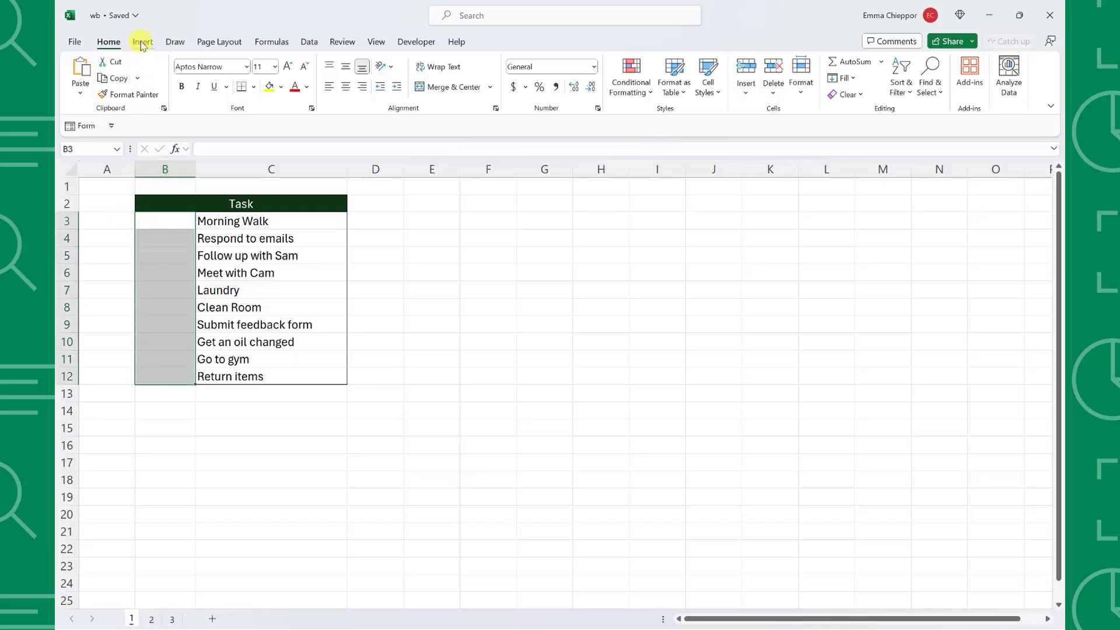
Add checkboxes beside the tasks in B3:B12 and tick Morning Walk.
left_click(142, 42)
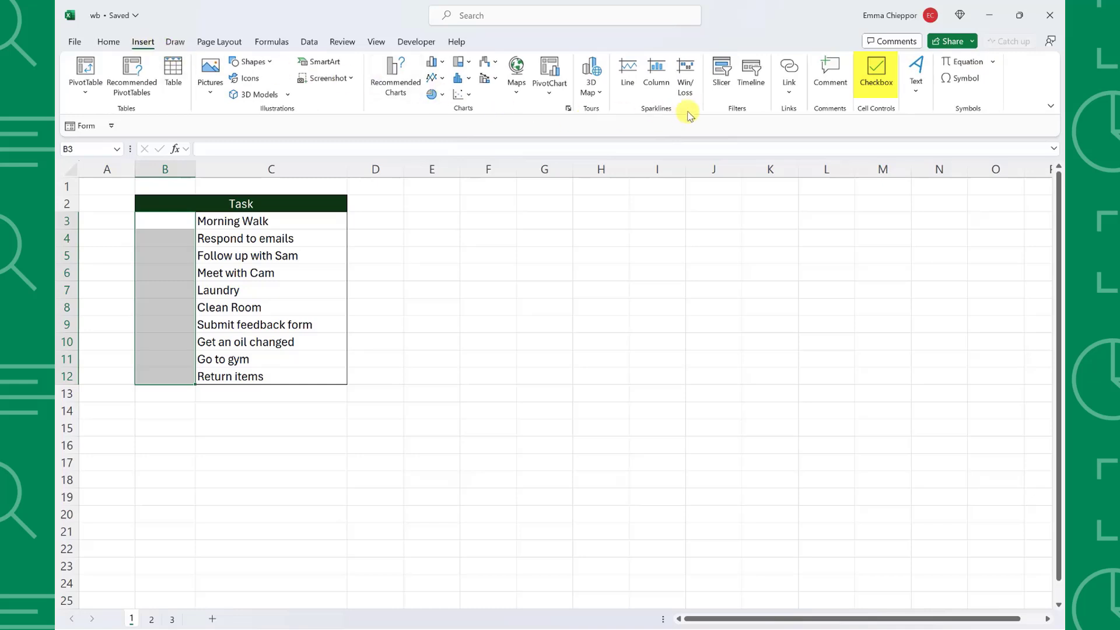
left_click(875, 74)
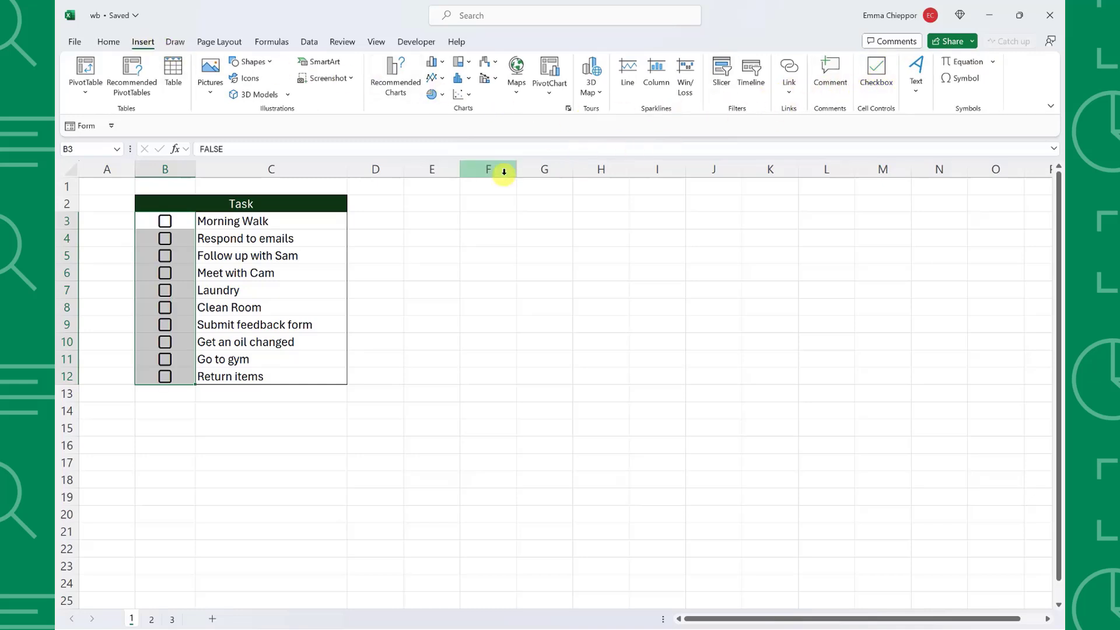
left_click(165, 220)
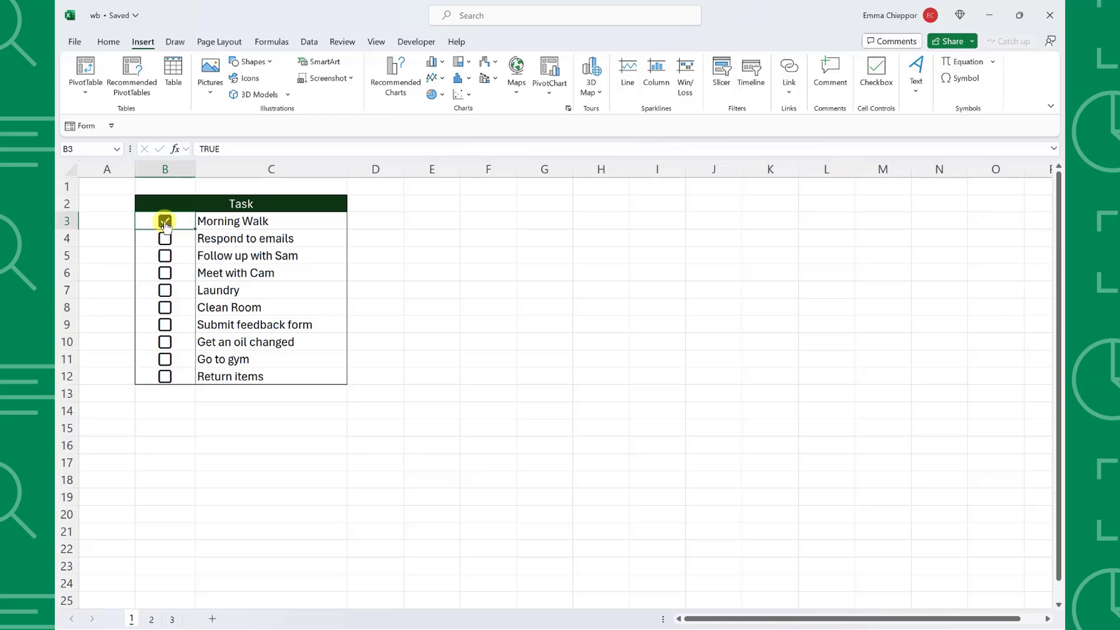
Make the checkboxes in B3:B12 green and try a larger font size.
left_click(108, 42)
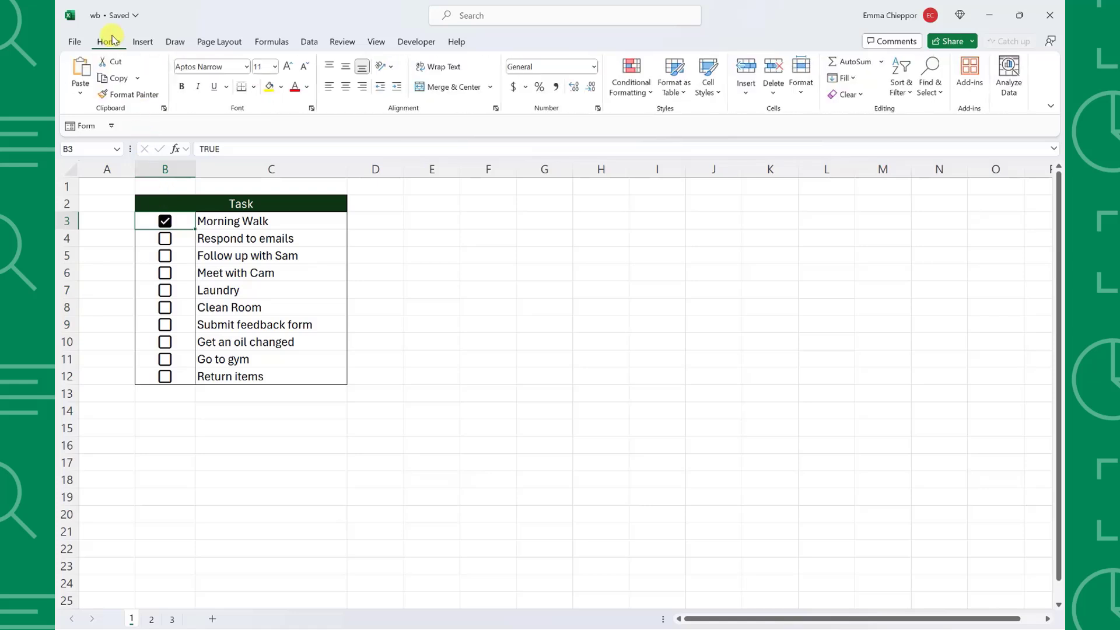
left_click_drag(165, 221, 164, 377)
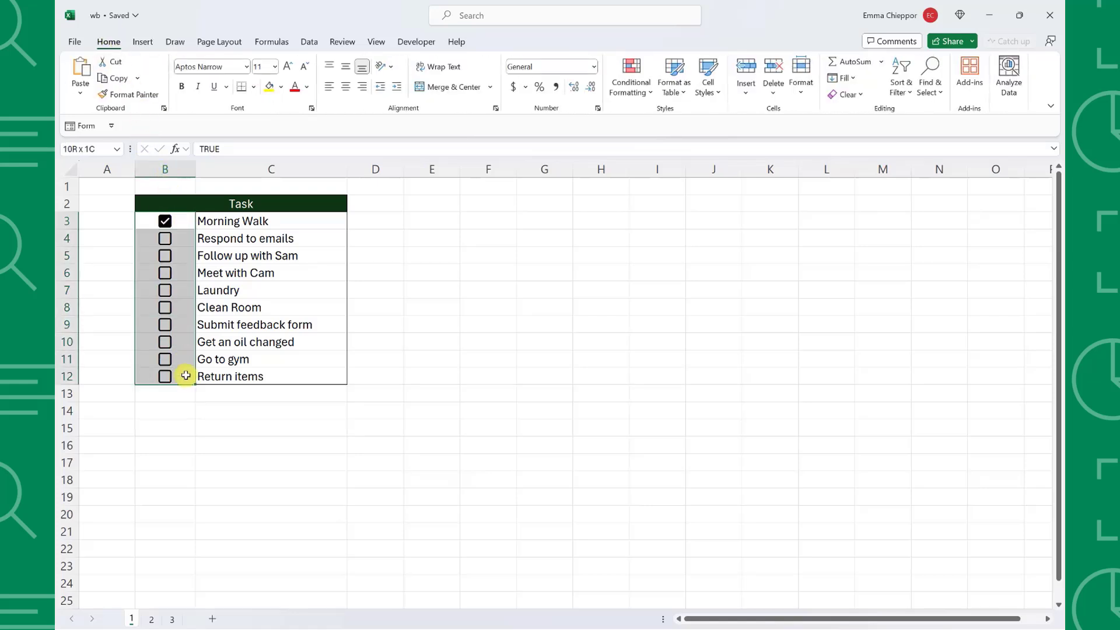
left_click(307, 86)
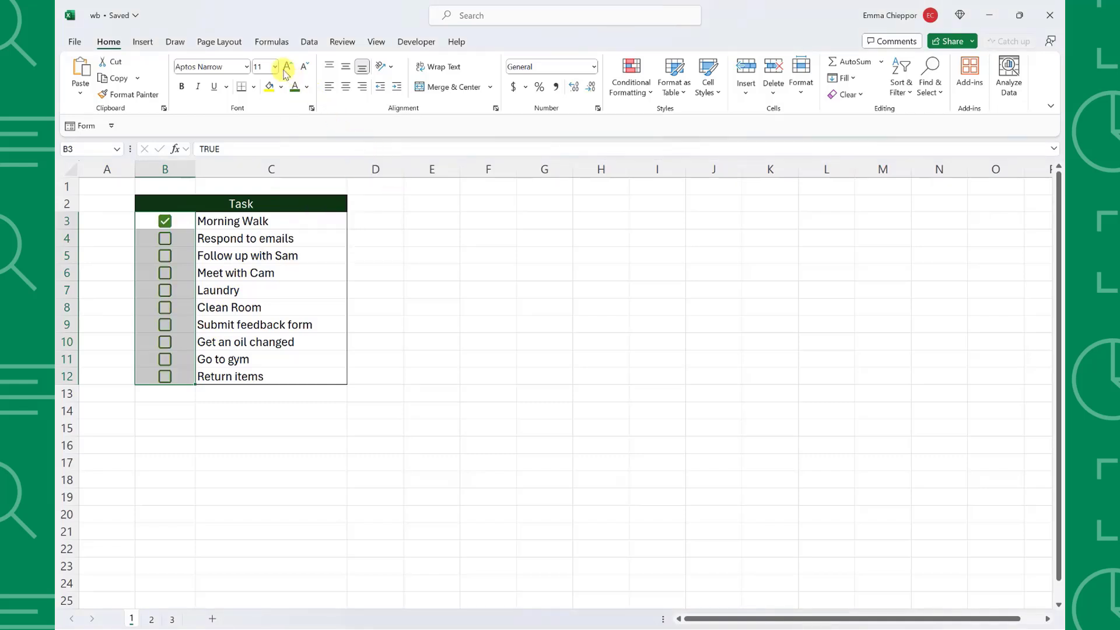
left_click(275, 66)
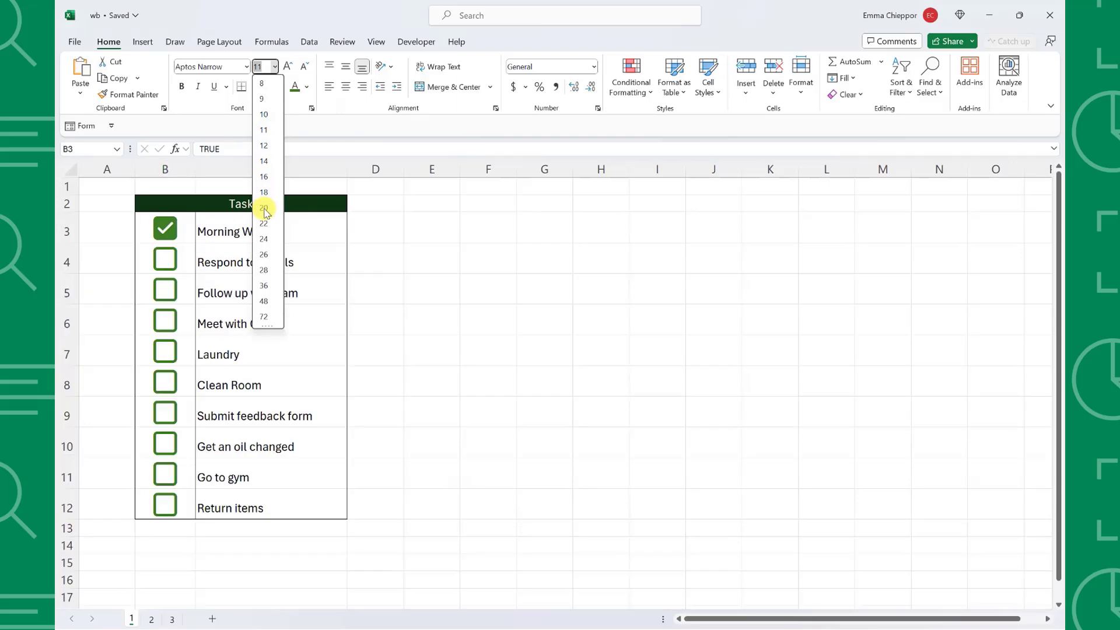
left_click(264, 130)
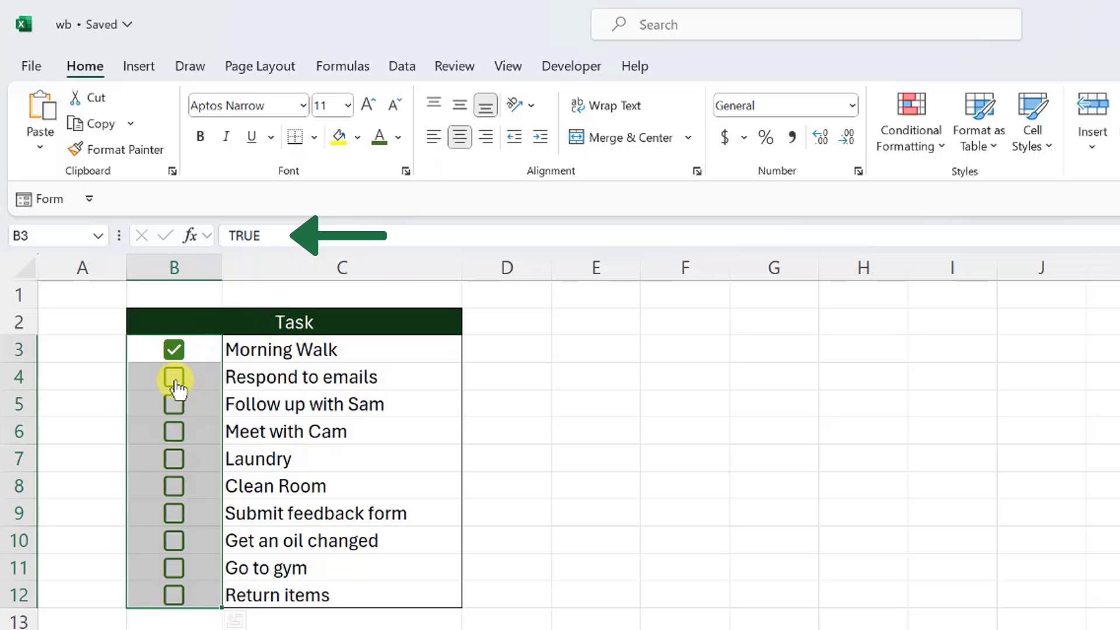
left_click(173, 377)
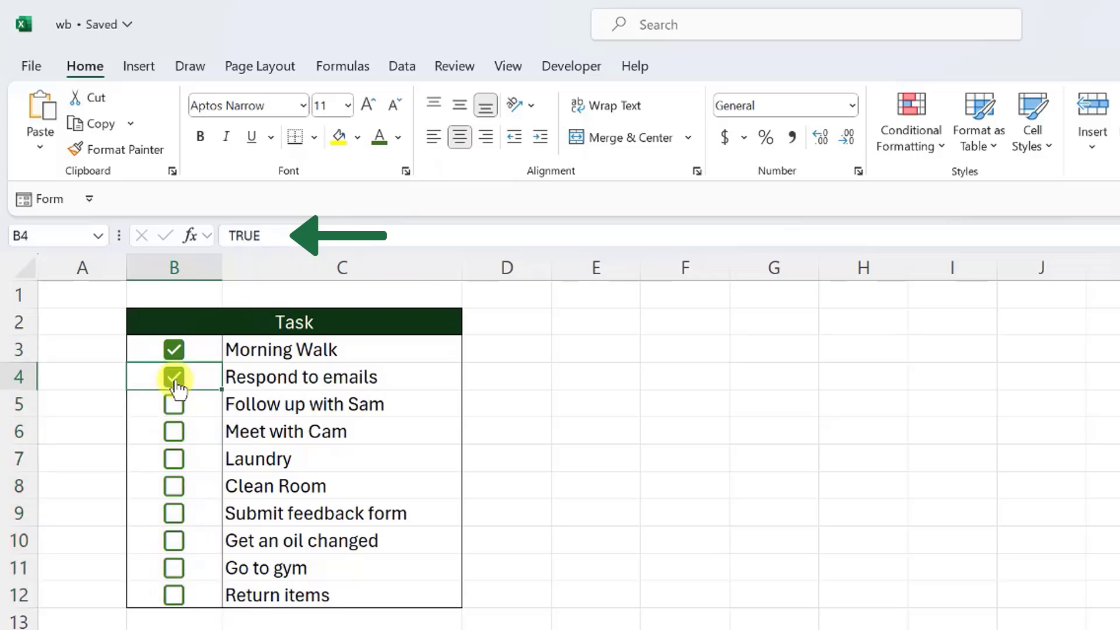
left_click(173, 377)
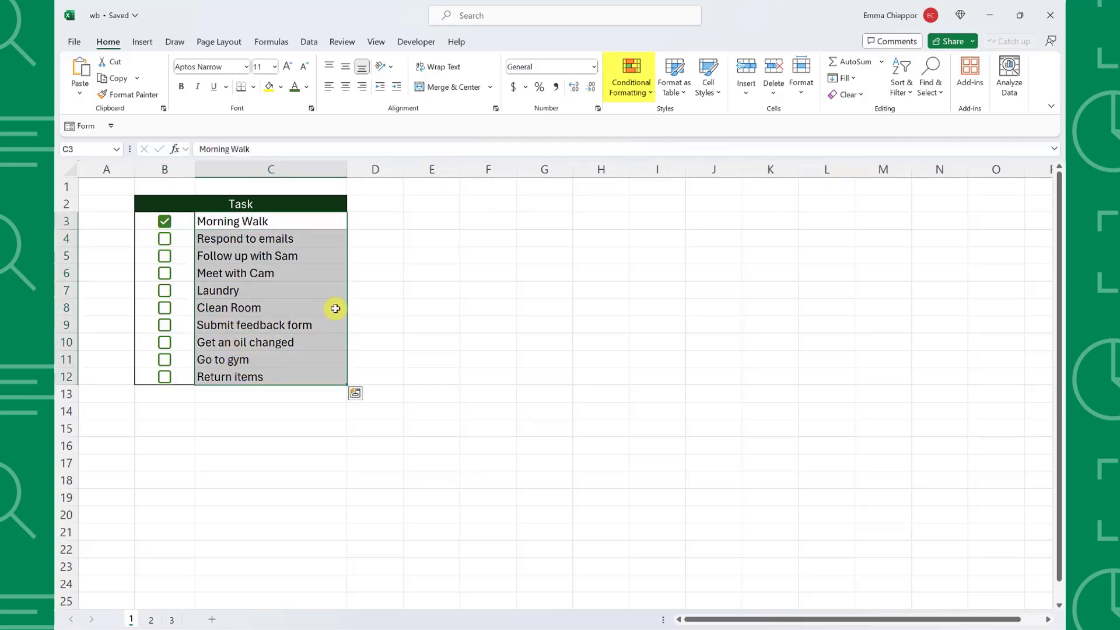
Create a formula-based conditional formatting rule for the task cells C3:C12.
left_click(629, 77)
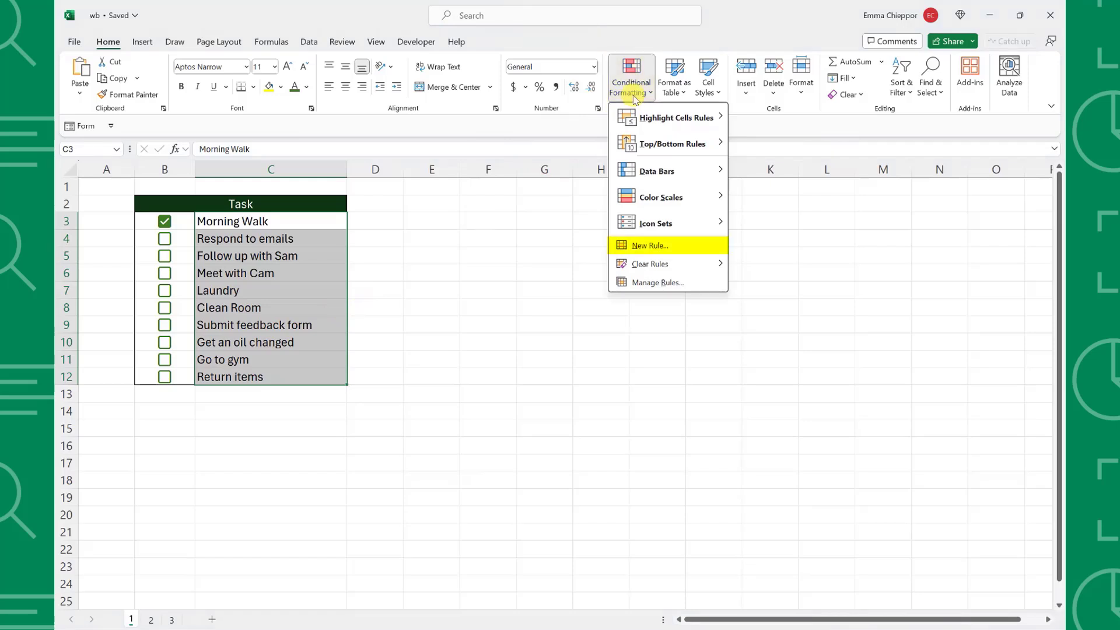
left_click(649, 246)
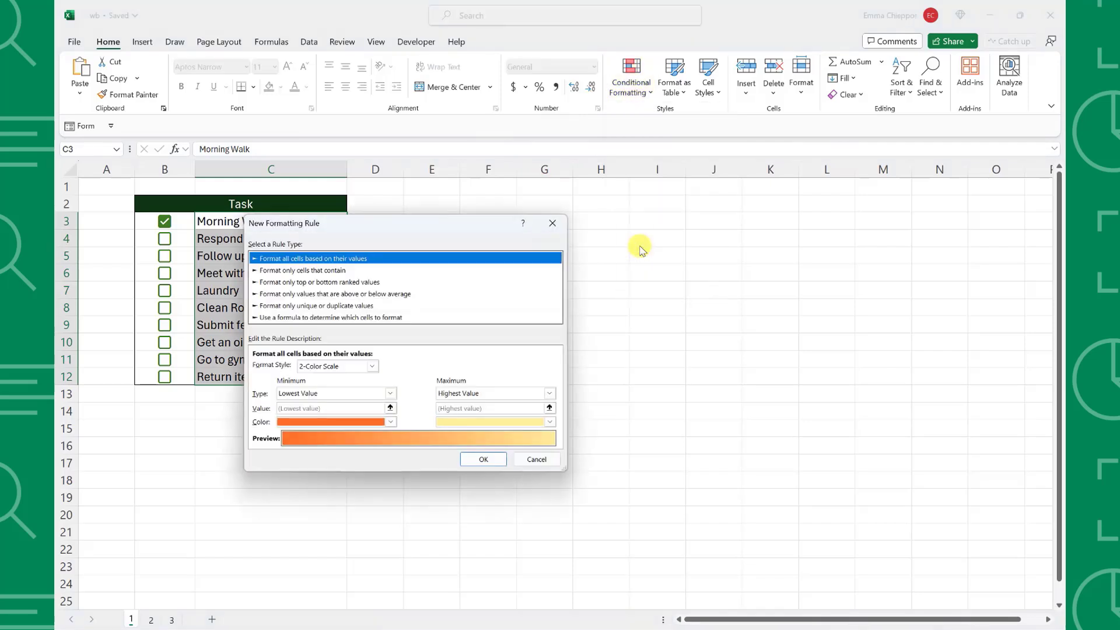
left_click(333, 317)
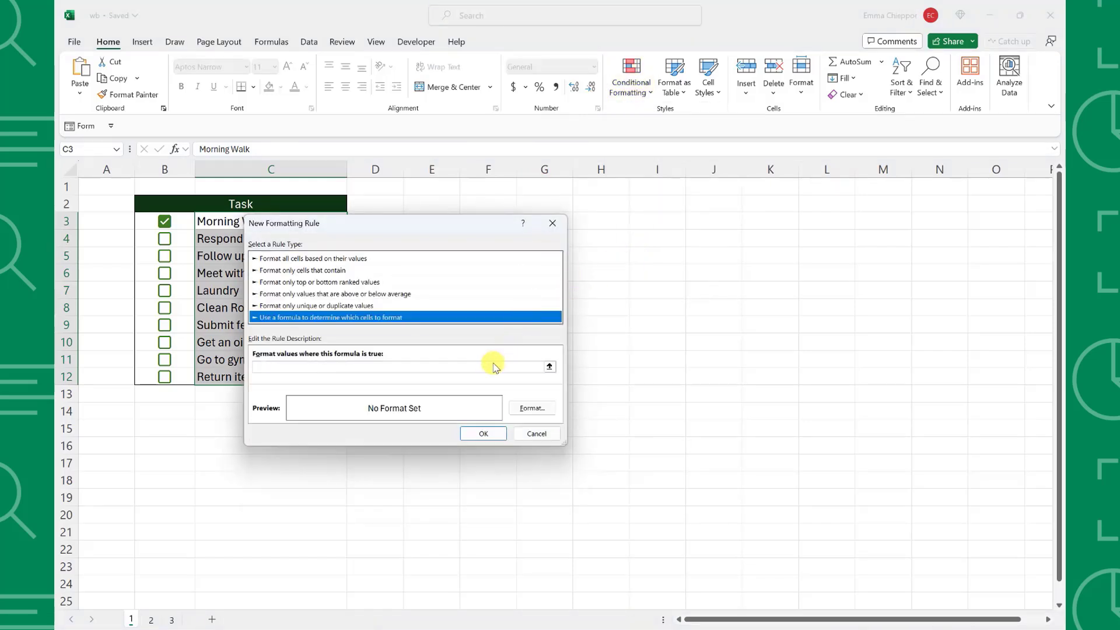
left_click(165, 221)
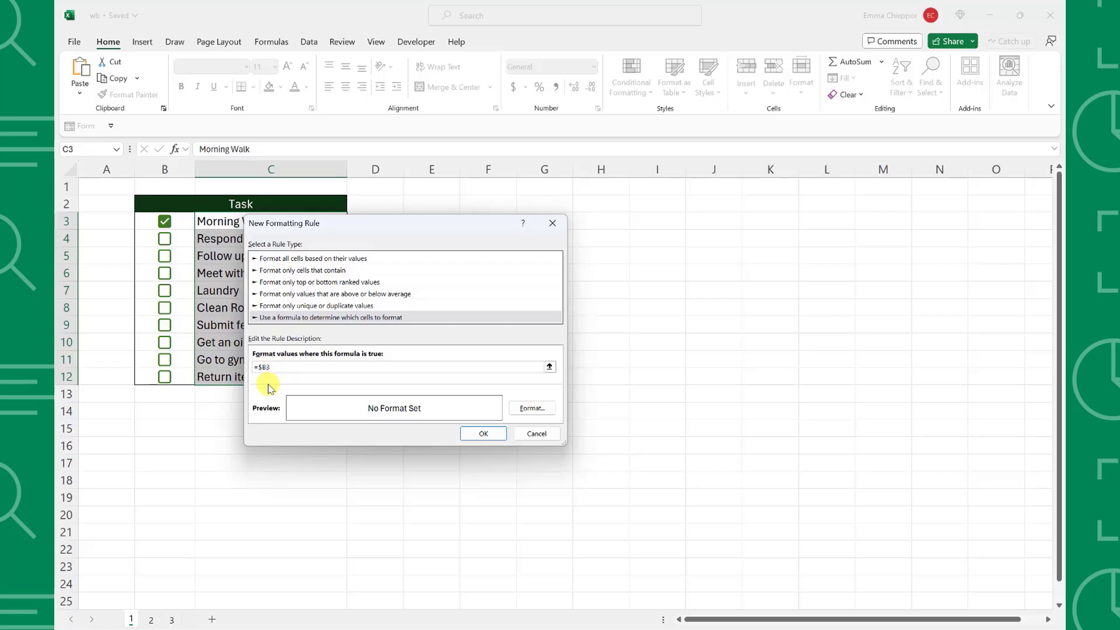
mouse_move(475, 399)
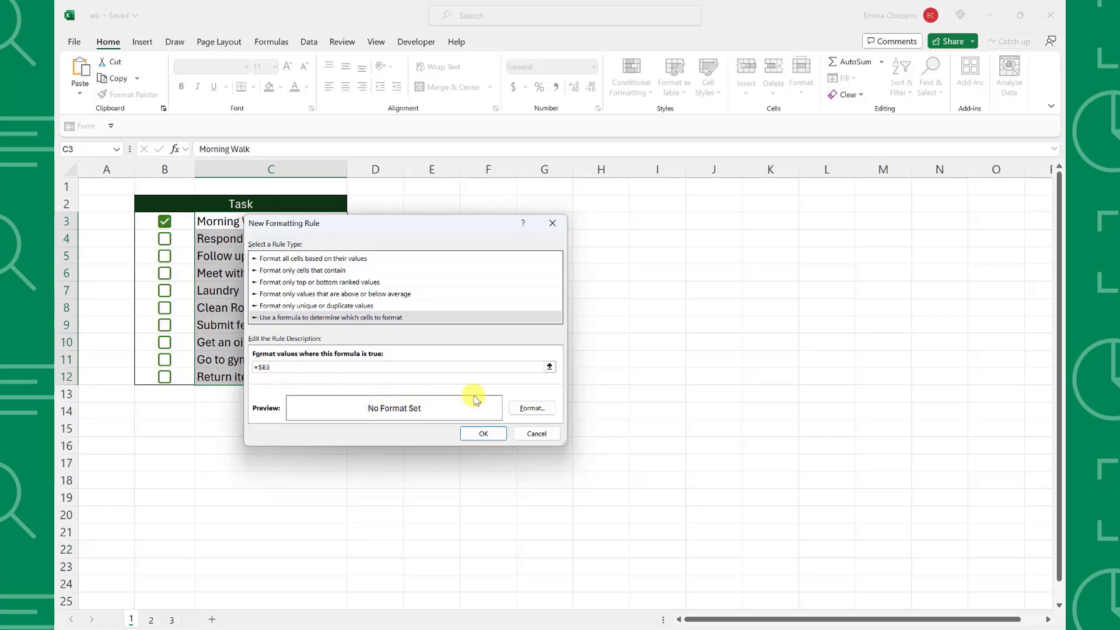
Give the rule strikethrough text with a grey fill and apply it to the tasks.
left_click(532, 408)
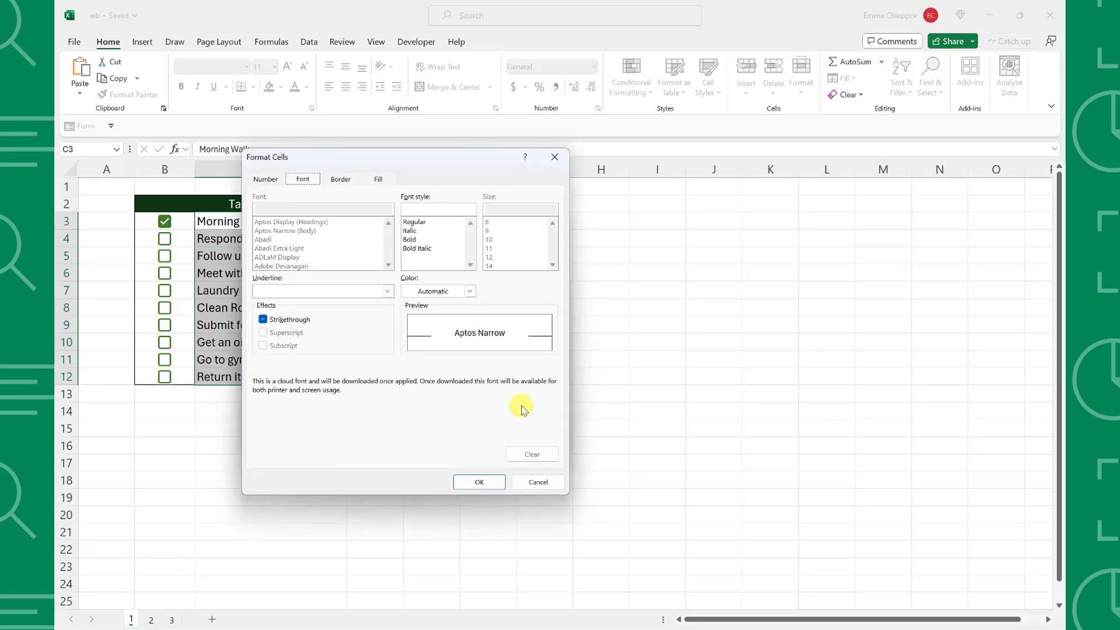
left_click(264, 318)
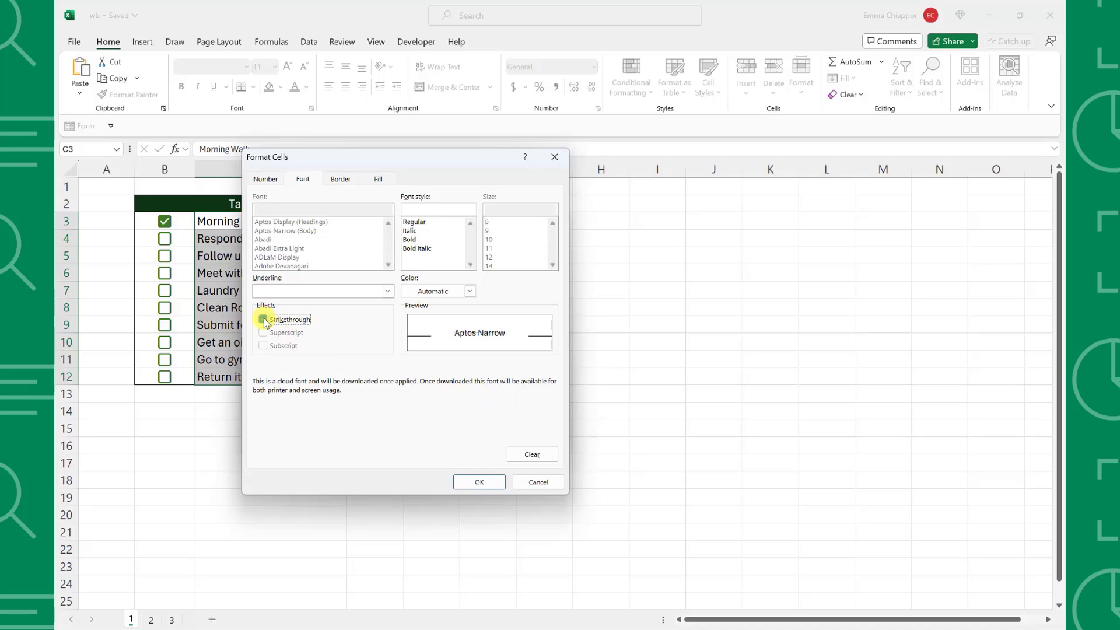
left_click(262, 320)
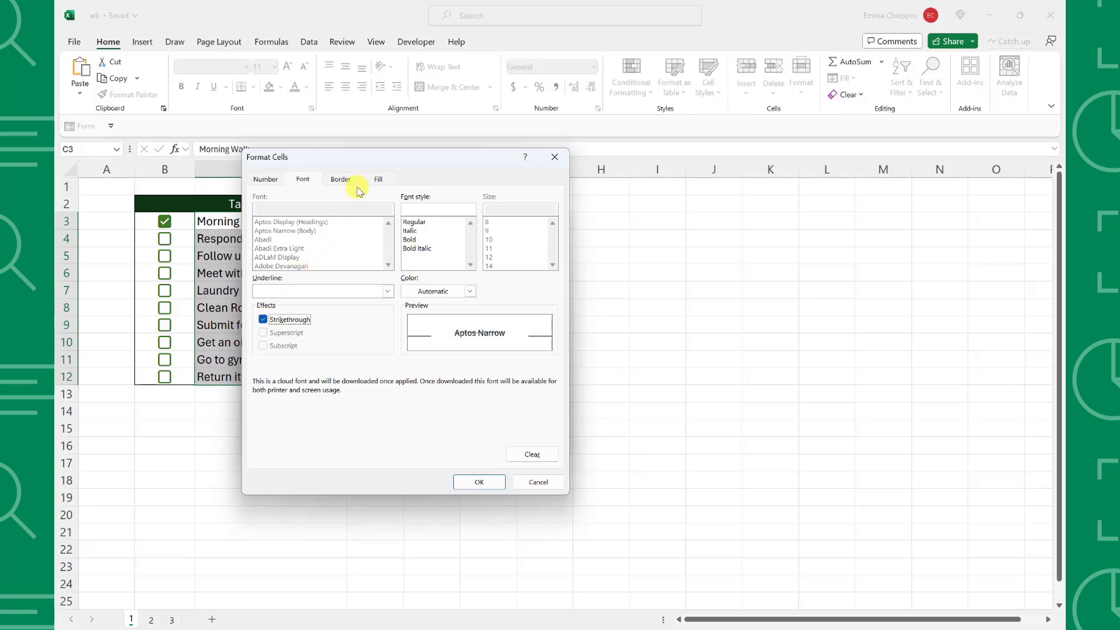
left_click(378, 179)
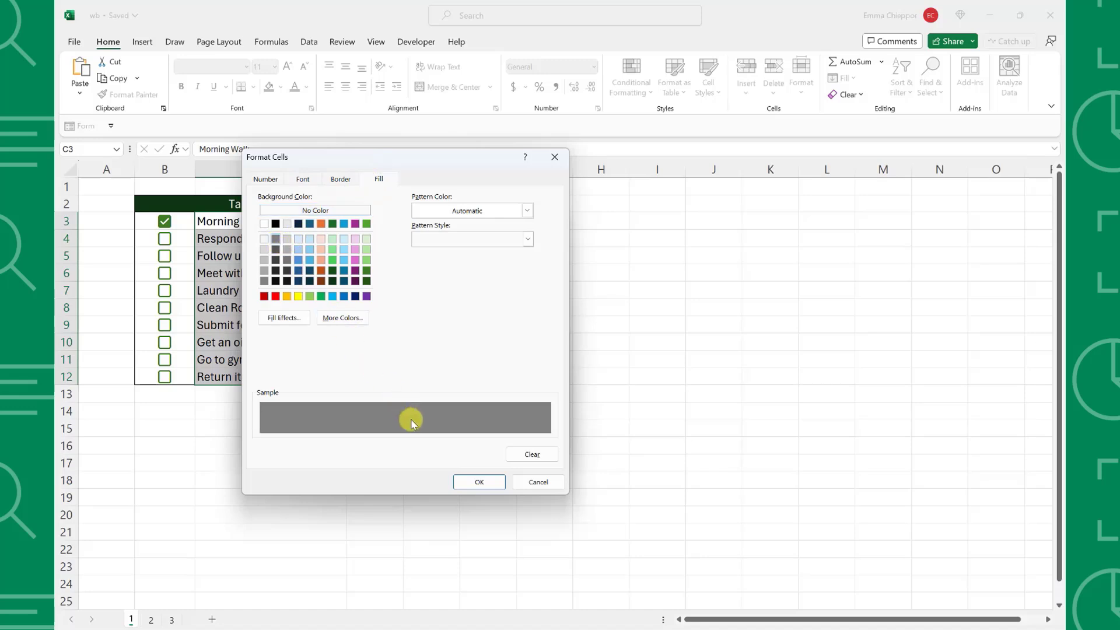
left_click(479, 482)
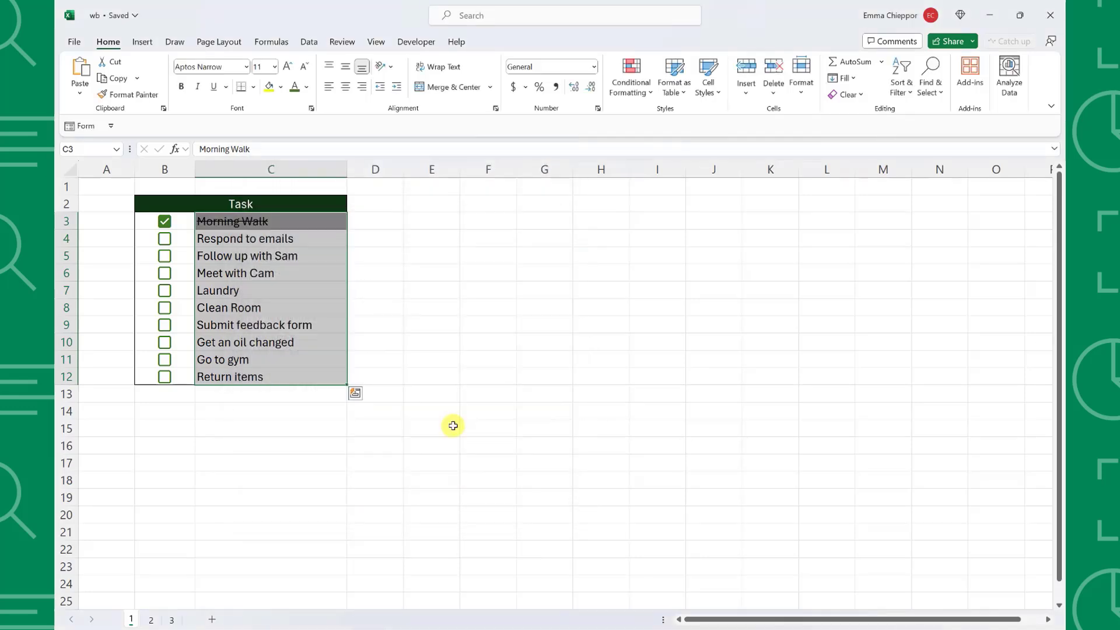
Tick Meet with Cam and Laundry as done so they show struck through.
left_click(164, 273)
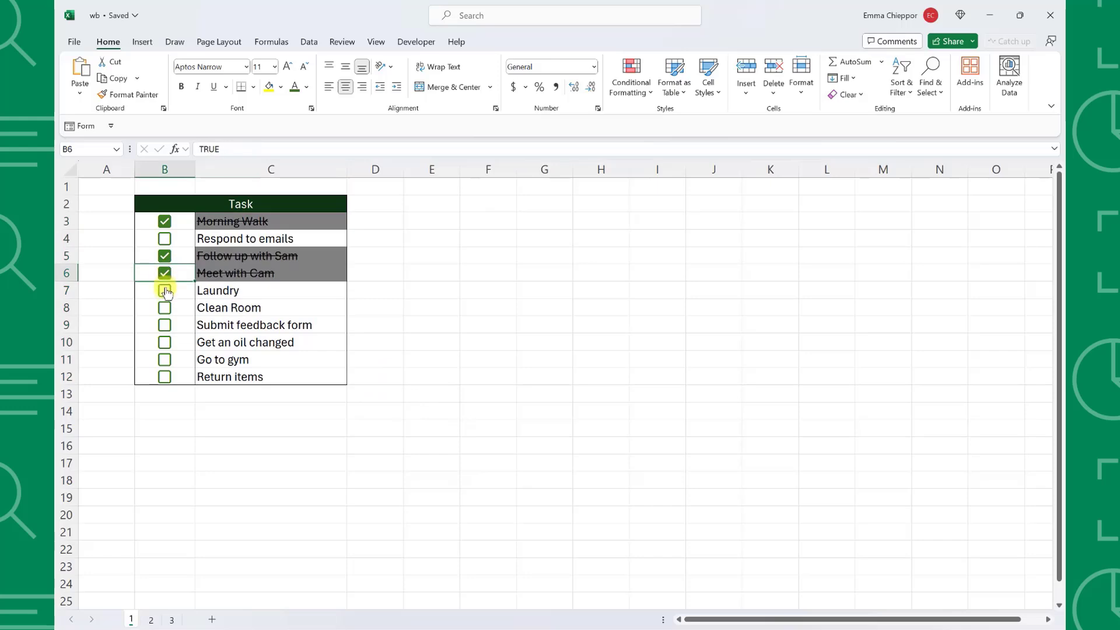
left_click(150, 619)
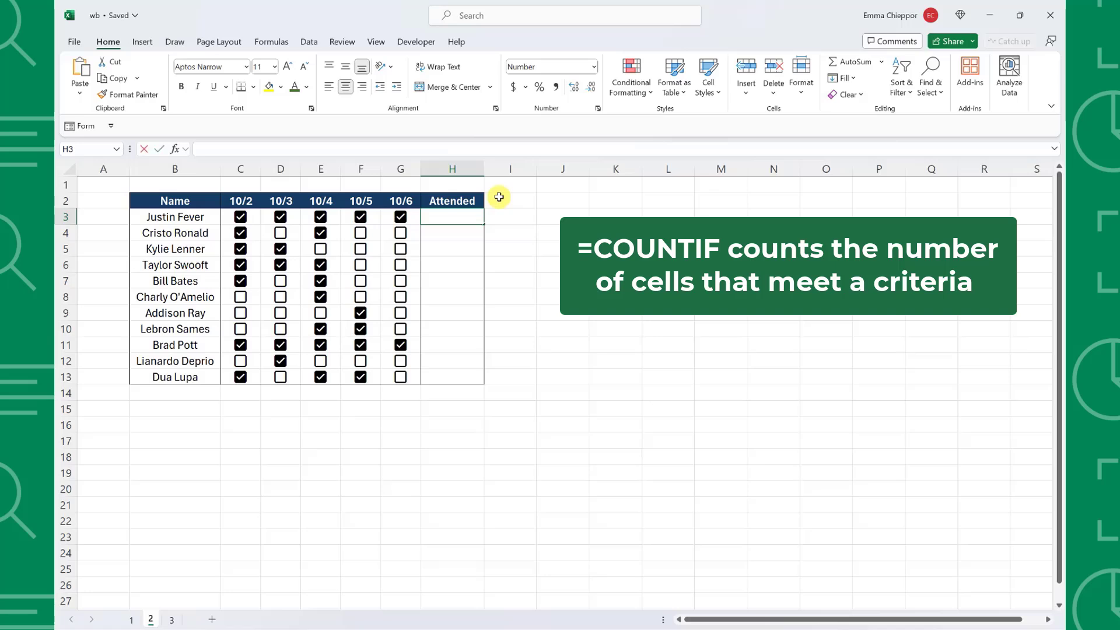
Count ticked days with =COUNTIF(C3:G3,TRUE) in H3 and fill it down the Attended column.
type("=COUNTIF(")
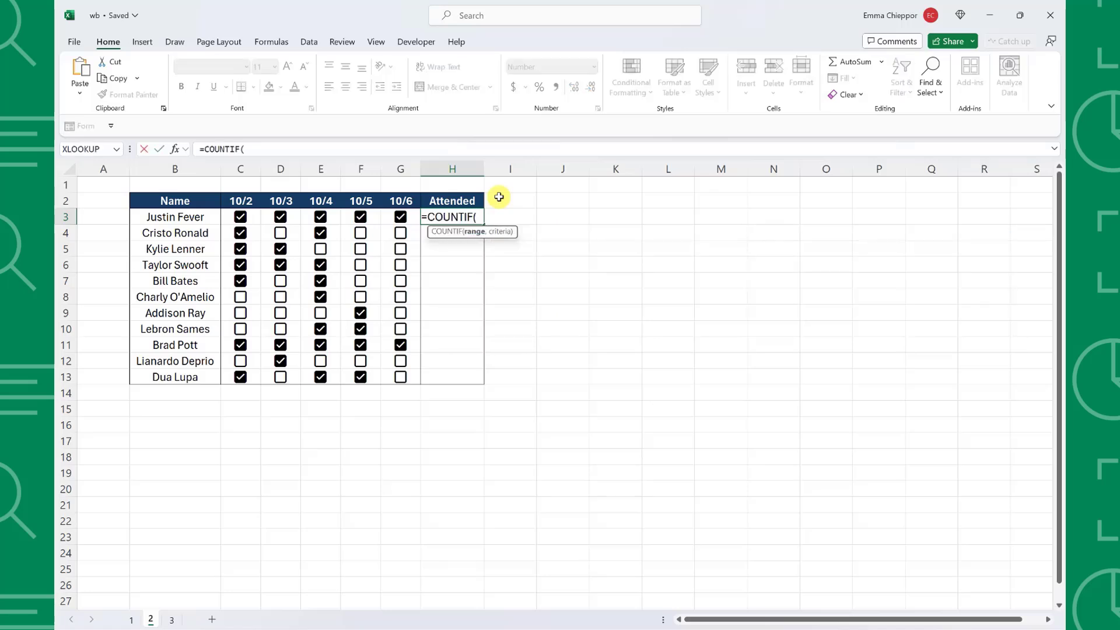
left_click_drag(240, 217, 400, 217)
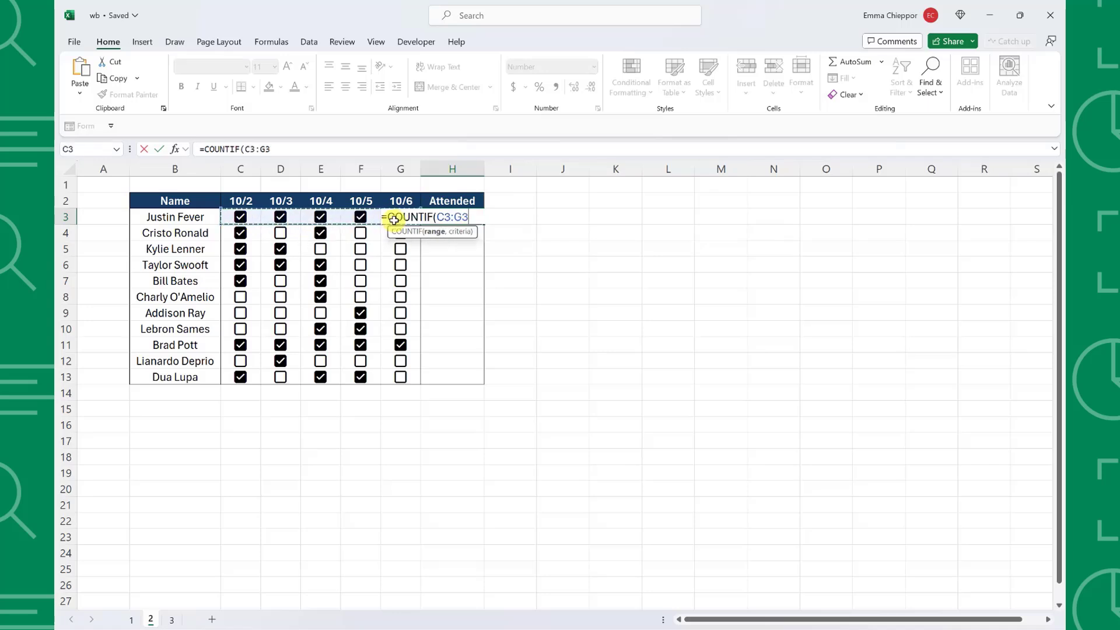
type(",")
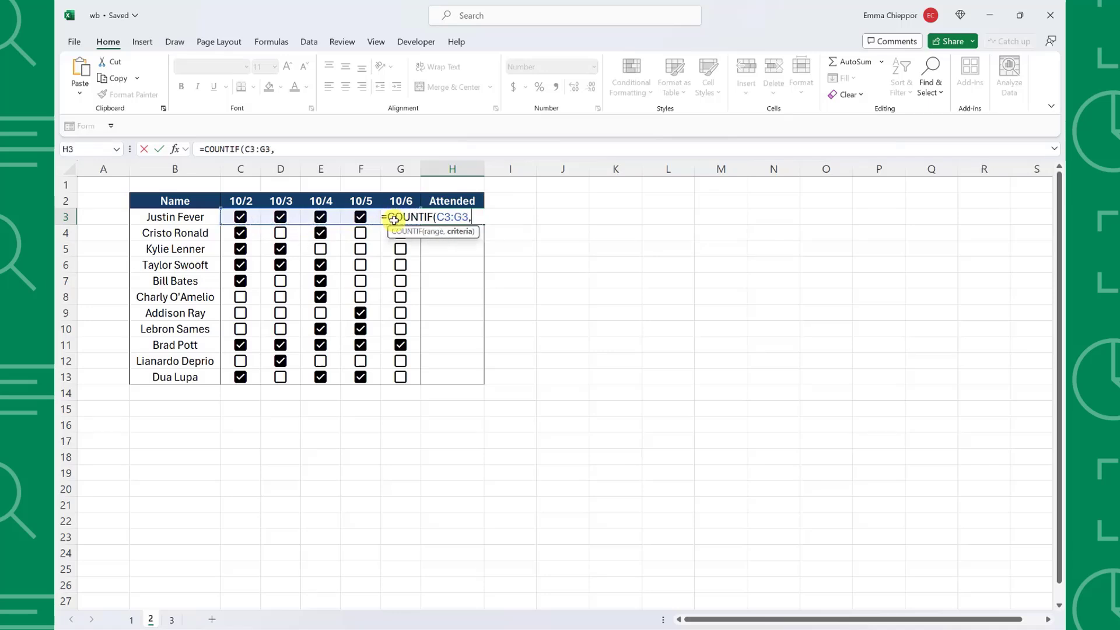
type("true")
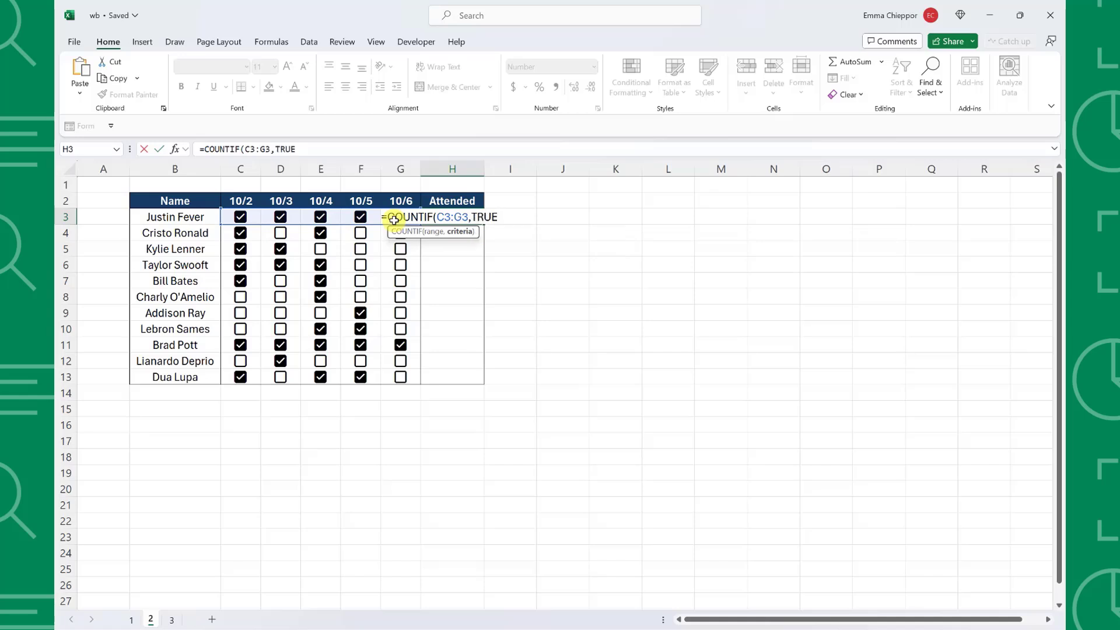
key("Enter")
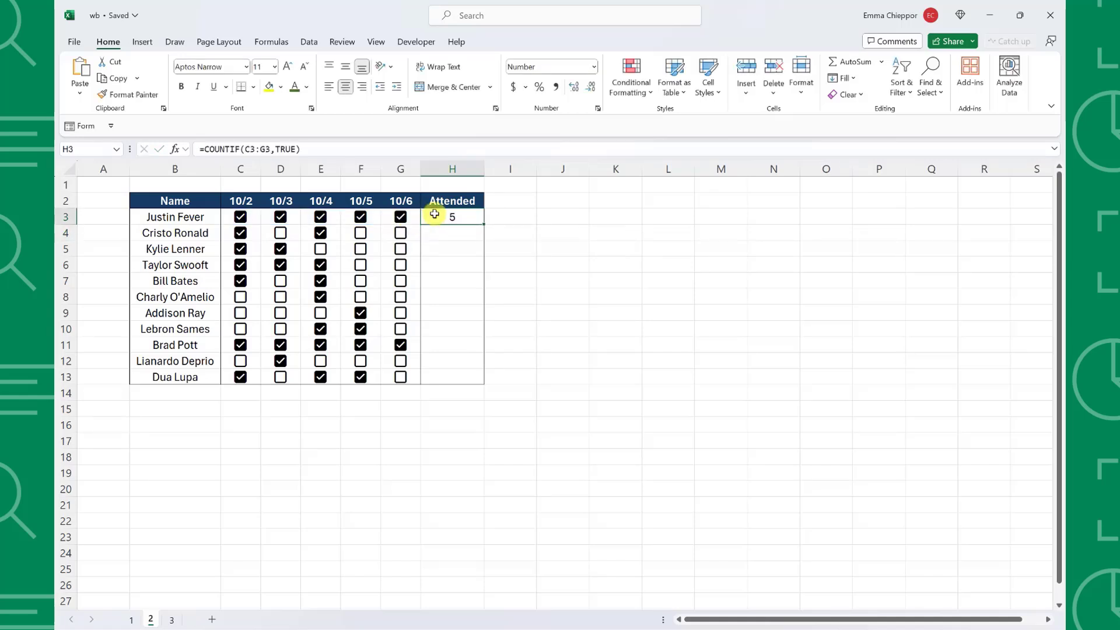
left_click_drag(434, 214, 483, 377)
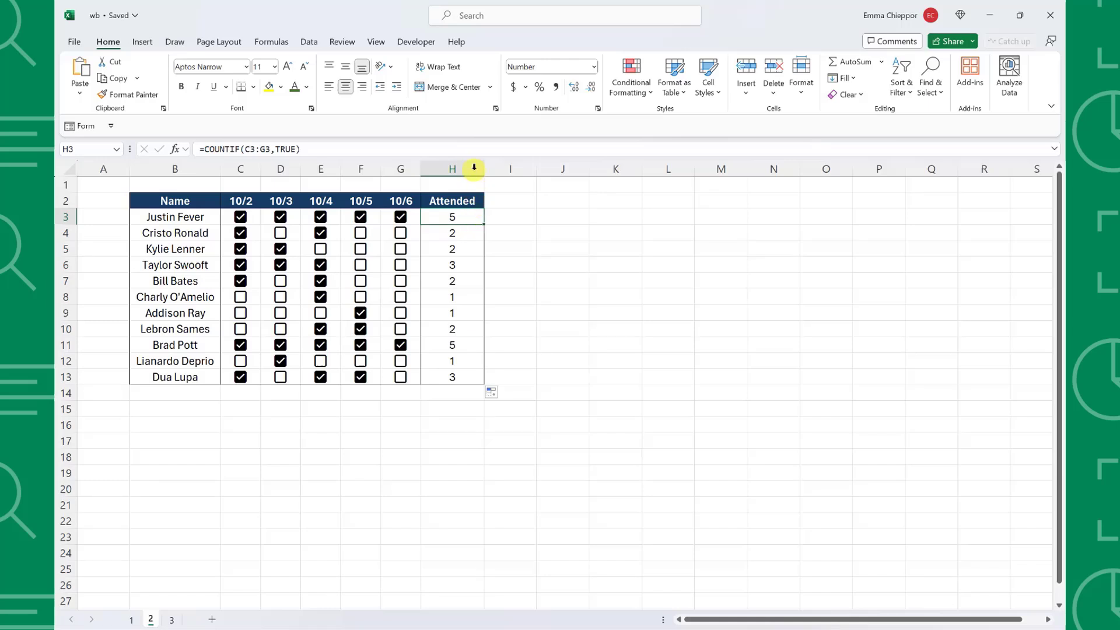
Divide the H3 count by COUNTA(C3:G3) for an attendance ratio and fill it down to H13.
double_click(451, 217)
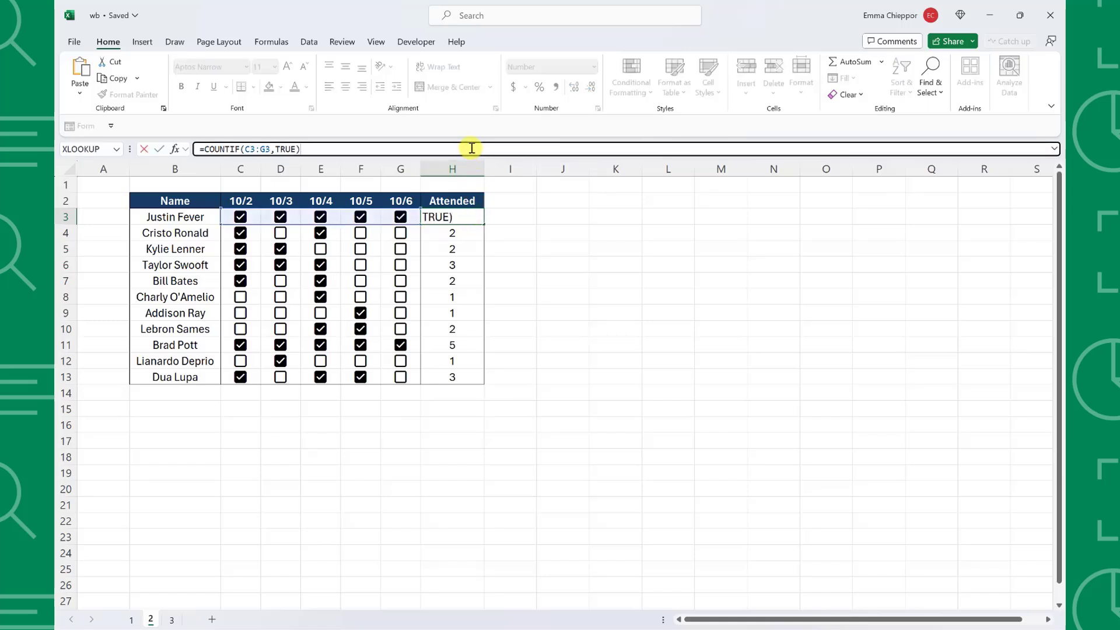
type("/")
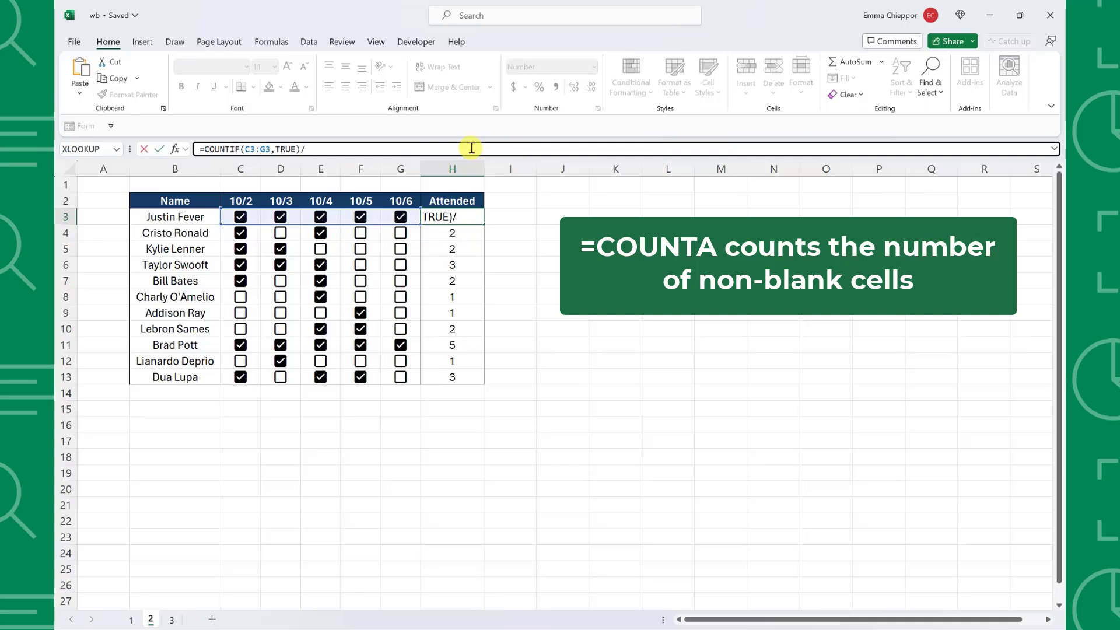
type("count")
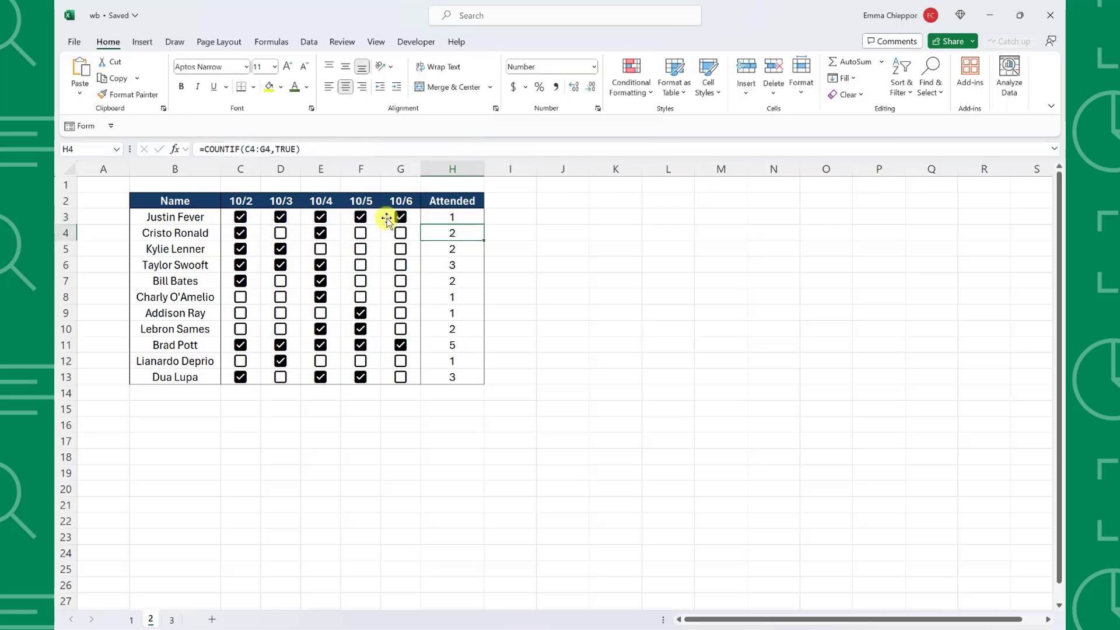
left_click_drag(483, 217, 452, 377)
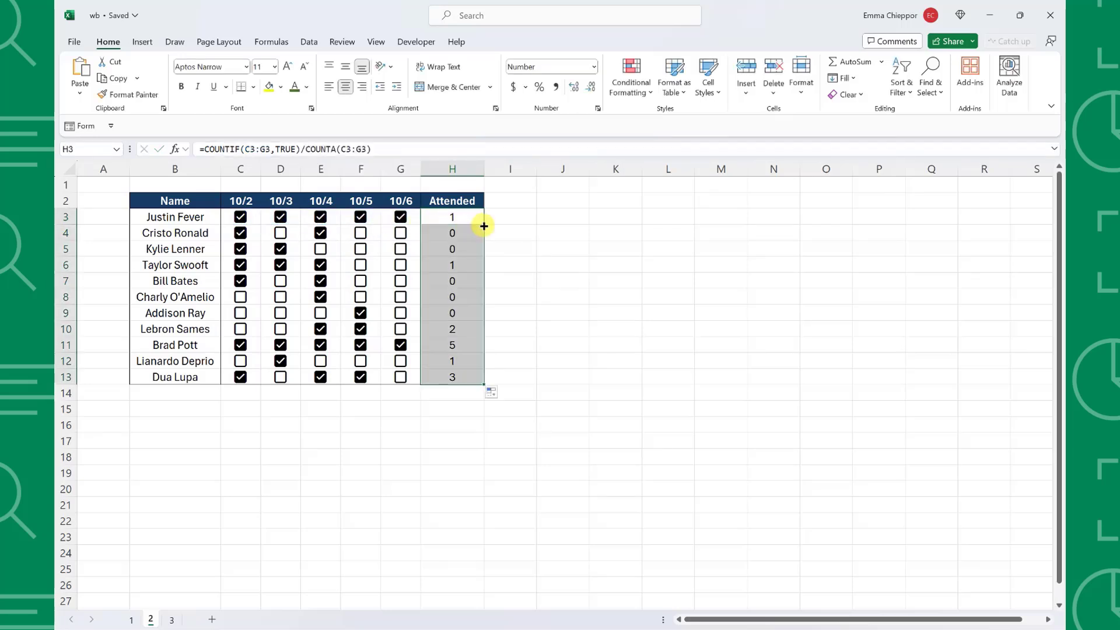
left_click(537, 86)
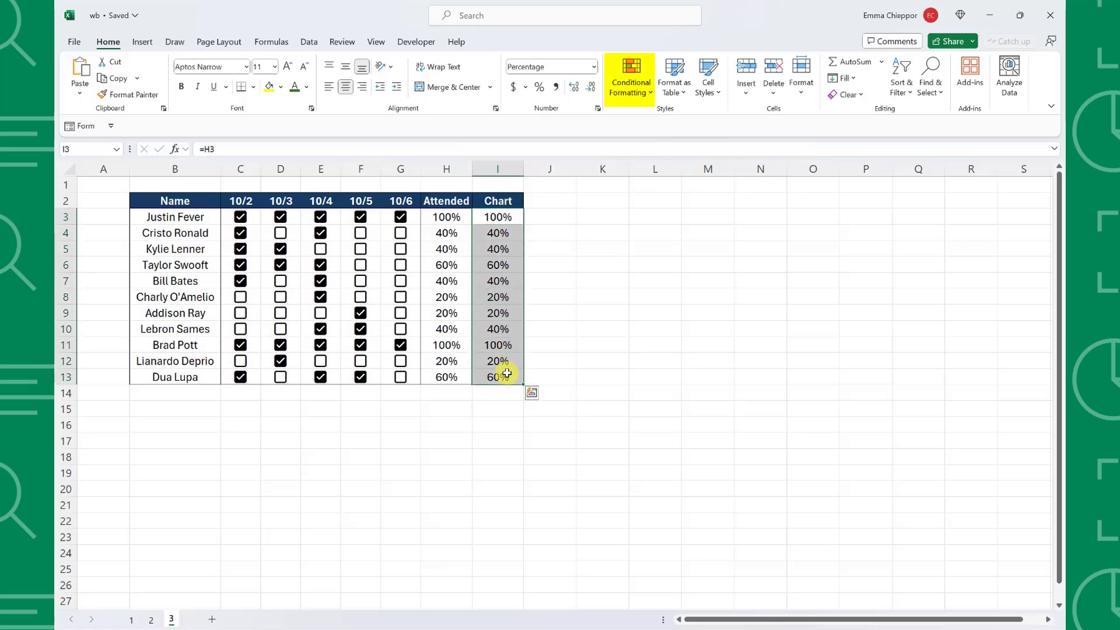
Give the Chart column I3:I13 solid blue data bars.
left_click(629, 77)
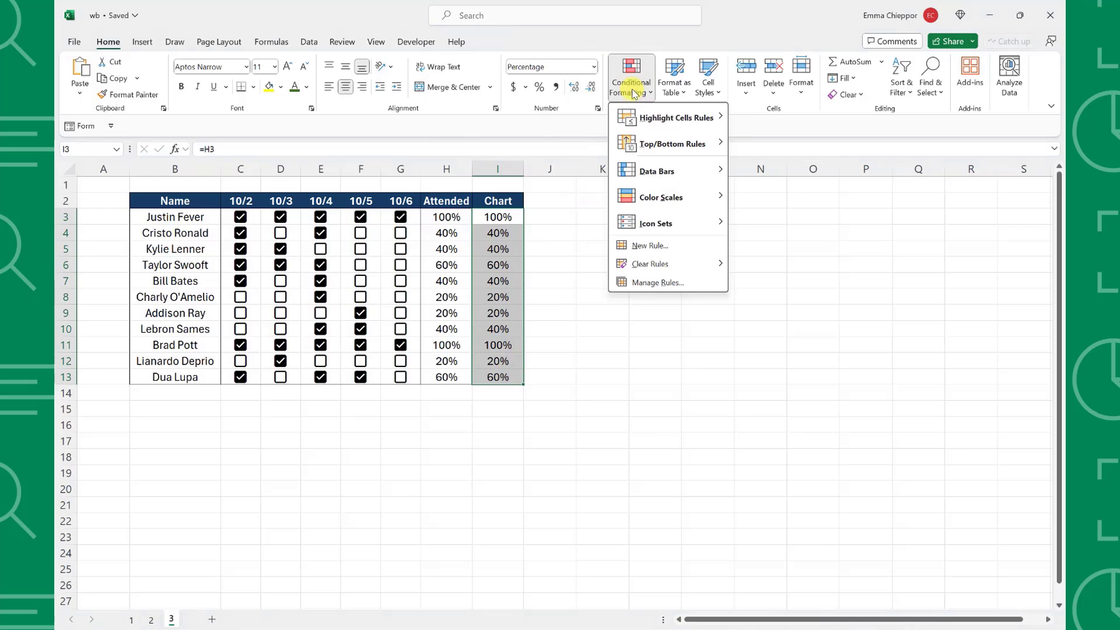
mouse_move(656, 170)
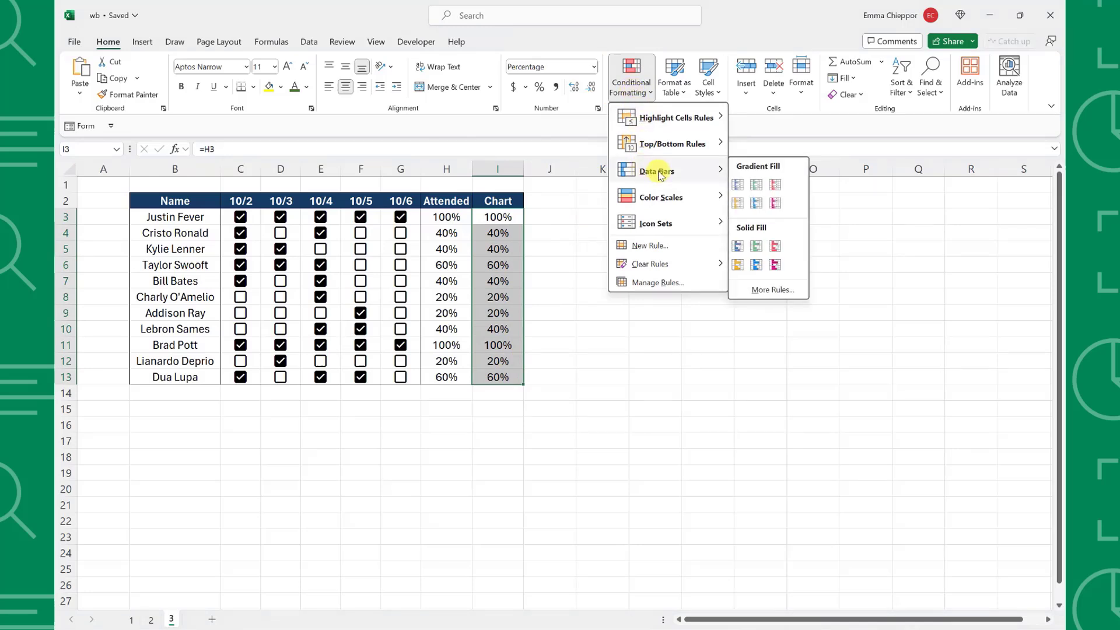
left_click(755, 265)
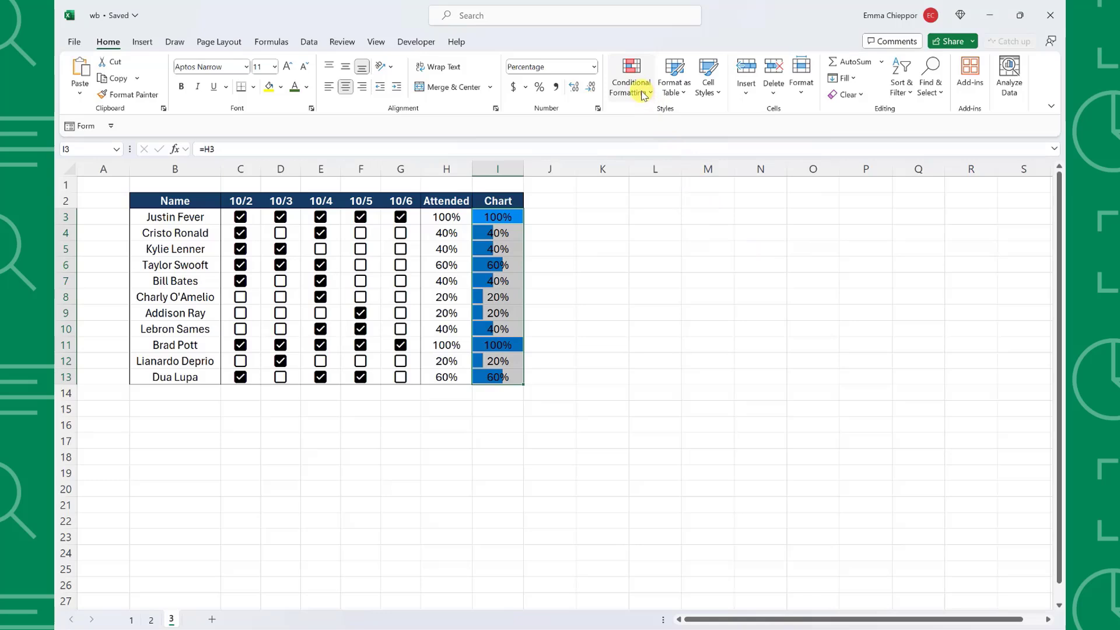
left_click(630, 77)
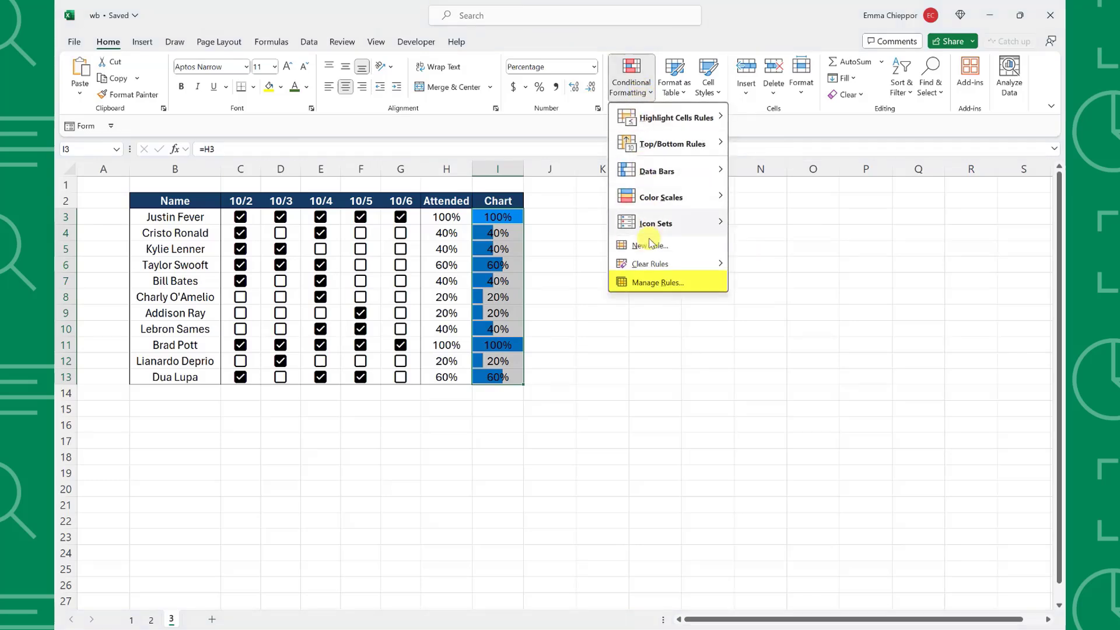
left_click(656, 282)
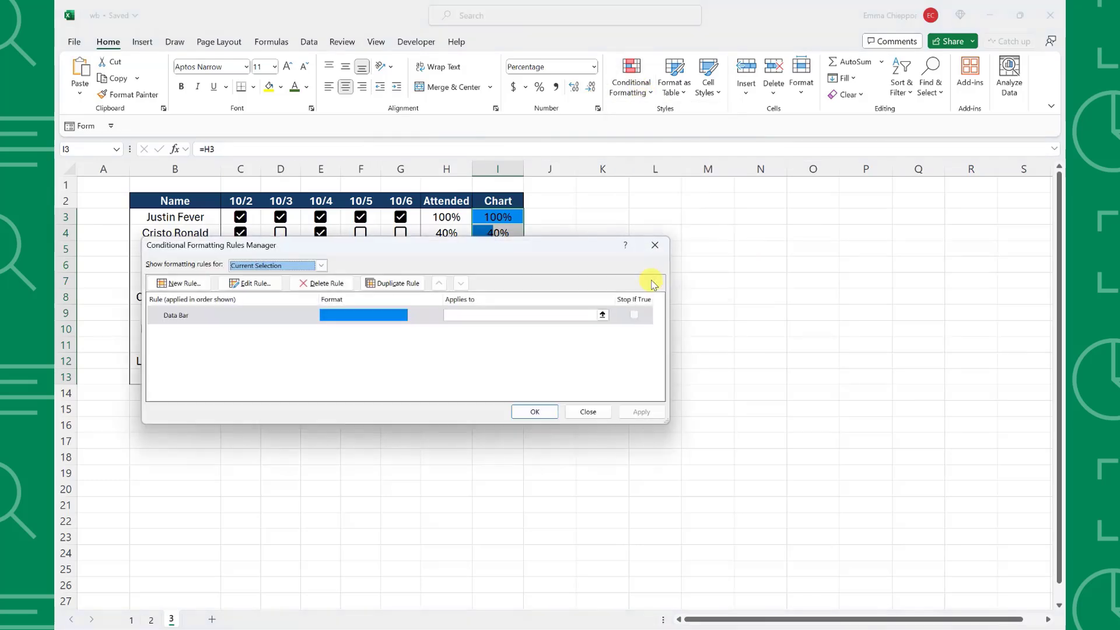
left_click(251, 283)
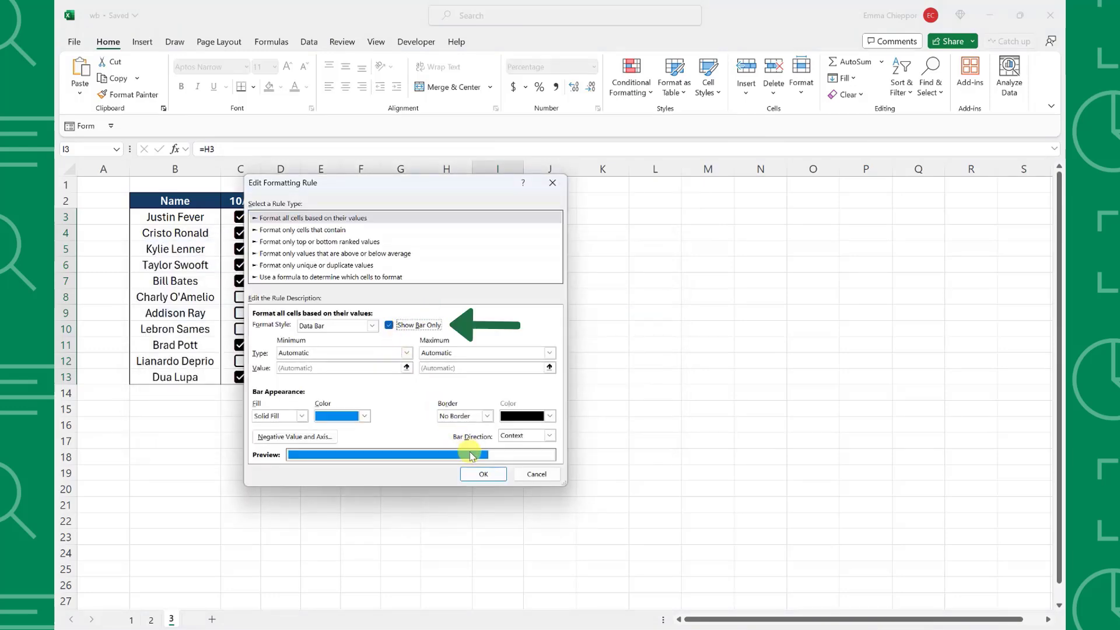
left_click(483, 474)
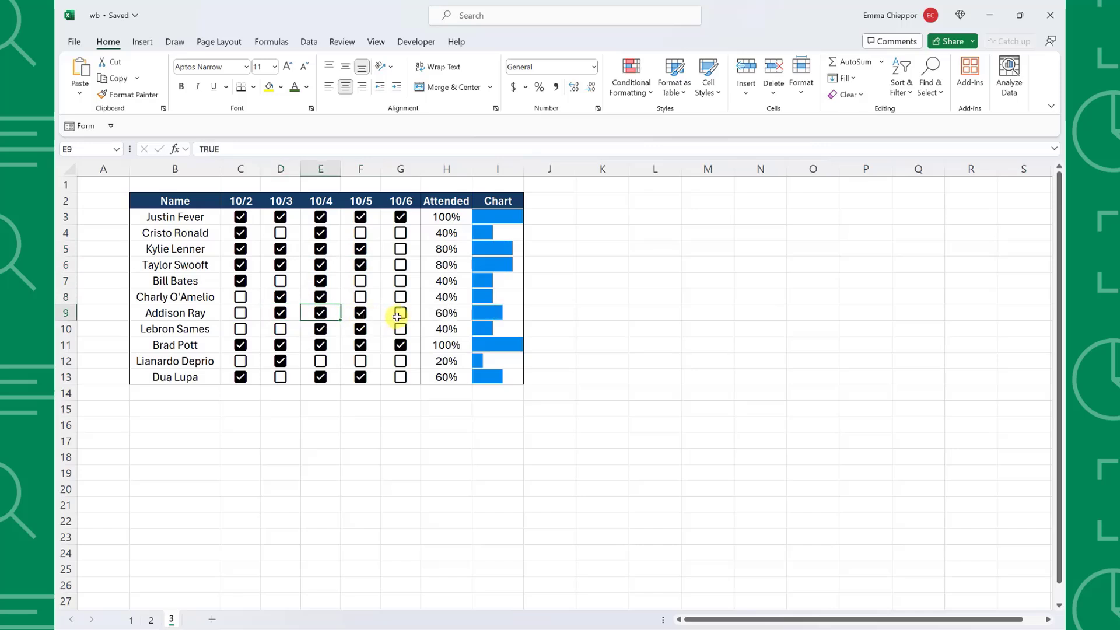
left_click(400, 313)
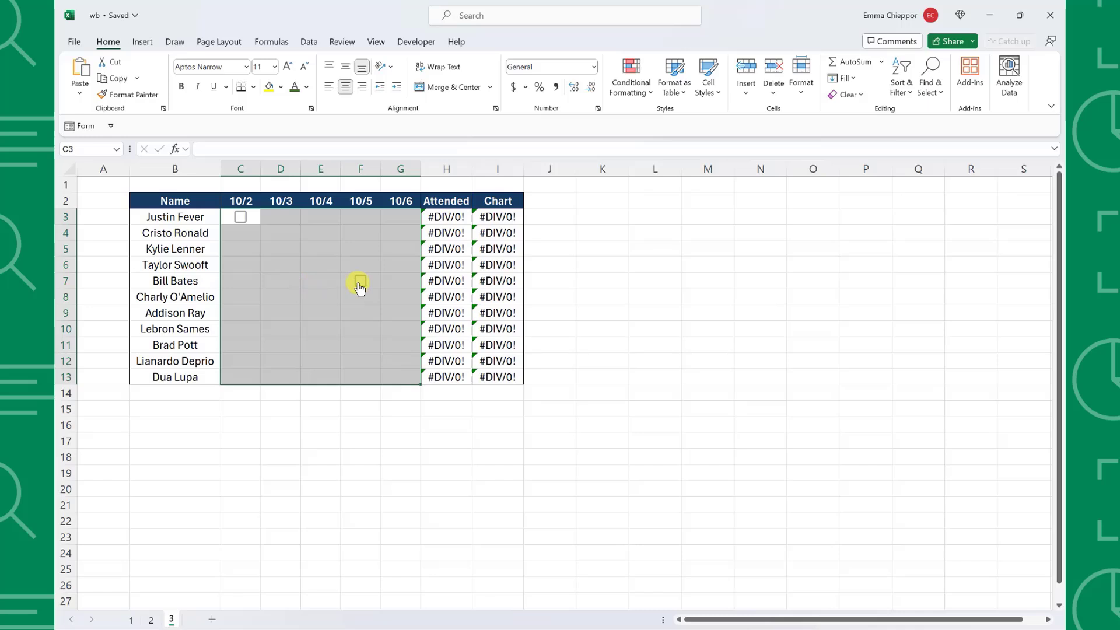
Select the attendance grid C3:G13 and bring up the Clear options.
left_click(361, 281)
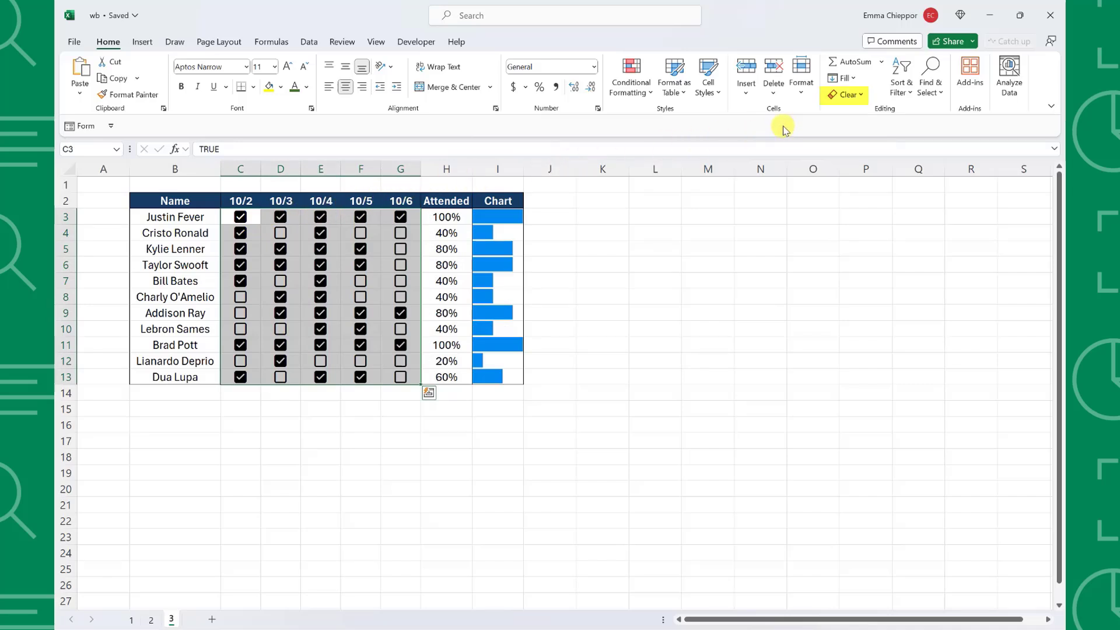
left_click(846, 95)
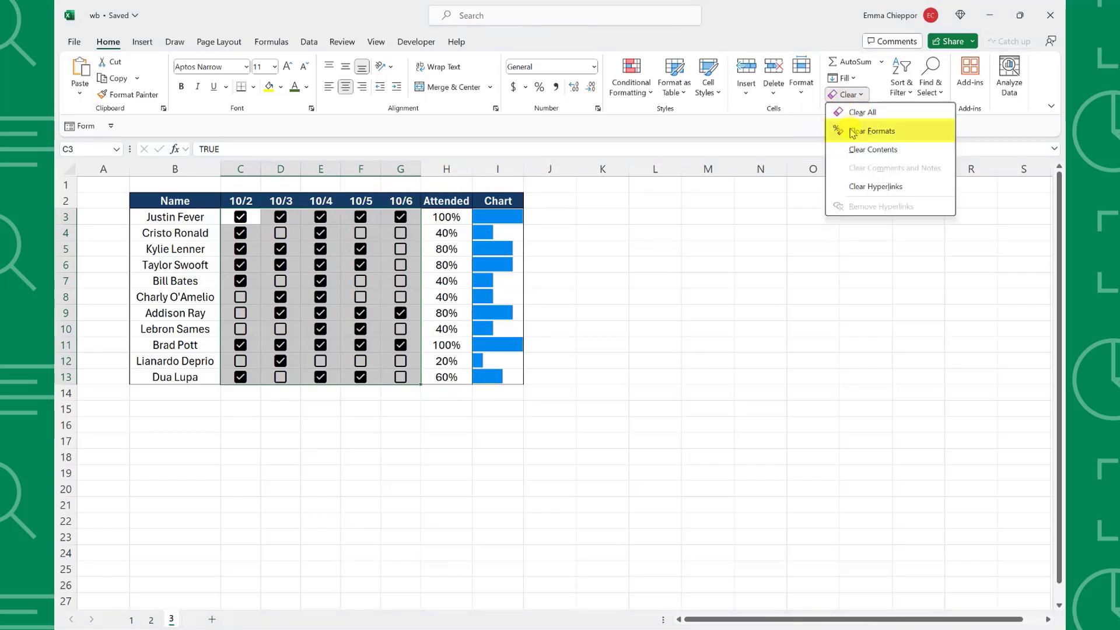